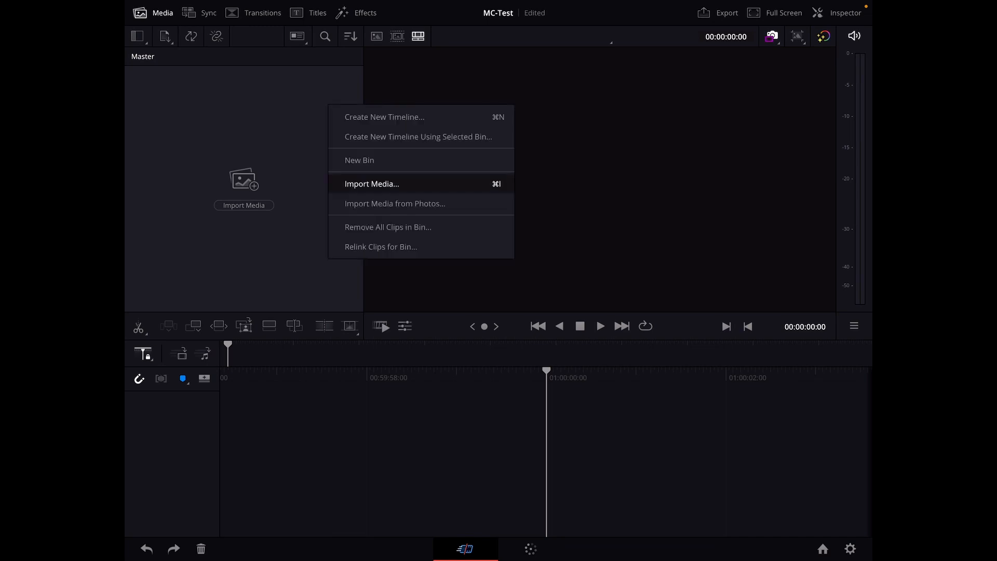
Step: Import MolineteVariations-Take2-1File-v2.mp4 and MolineteVariations-Take2-CU-v2.mov from On My iPad into the Master bin
click(372, 184)
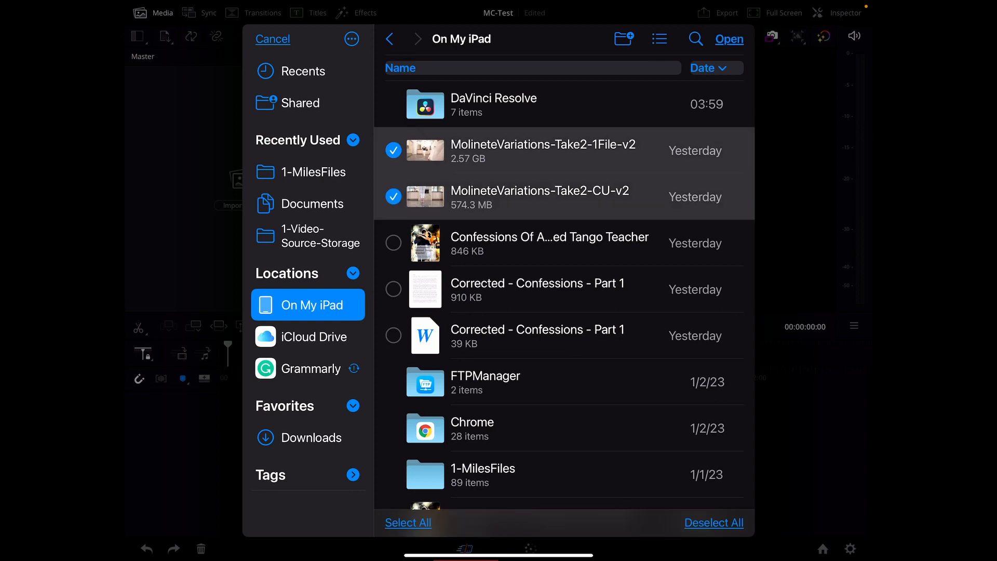
click(728, 38)
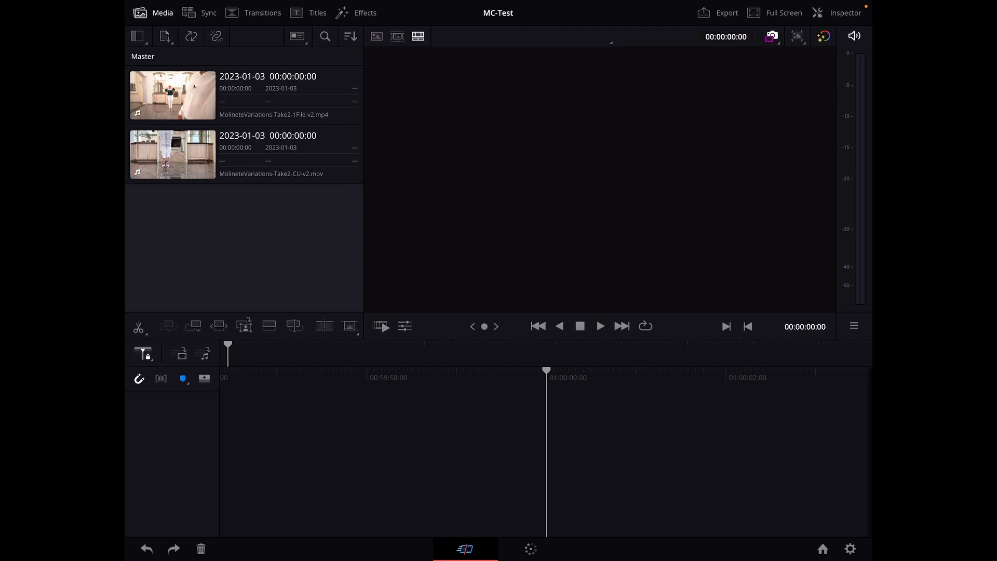
Step: Load and play the wide 1File clip in the viewer, then select the CU clip alongside it
click(173, 95)
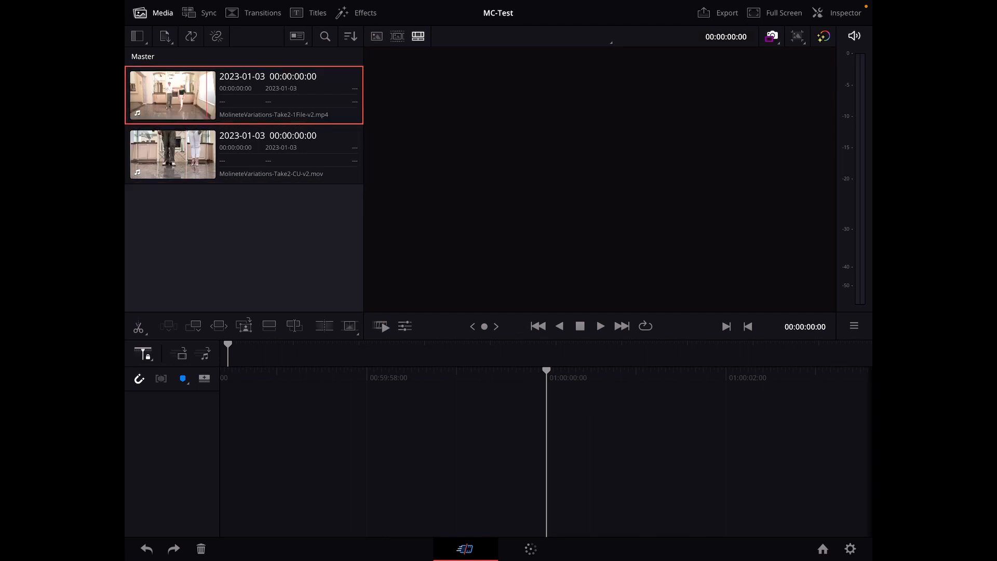
double_click(172, 96)
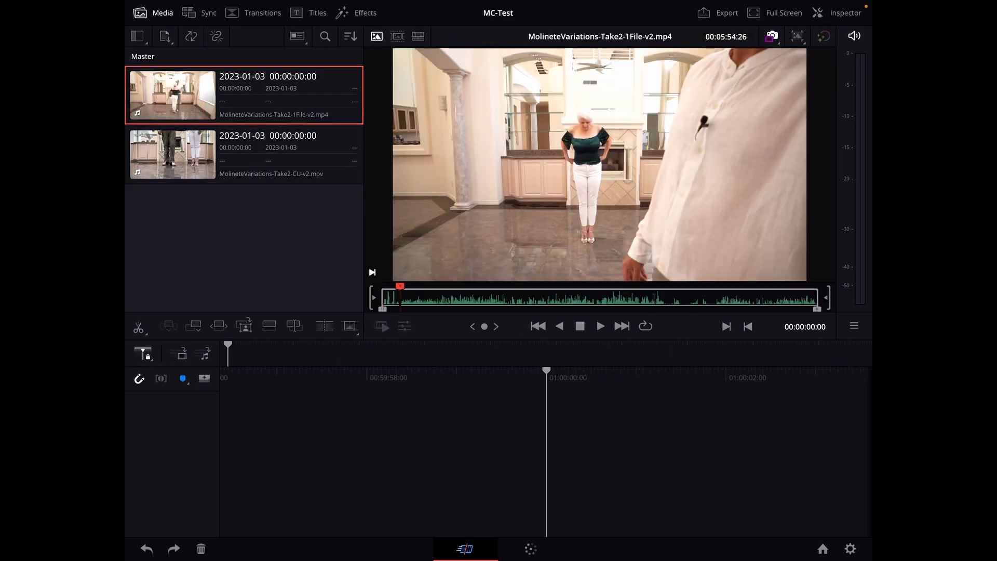
click(601, 326)
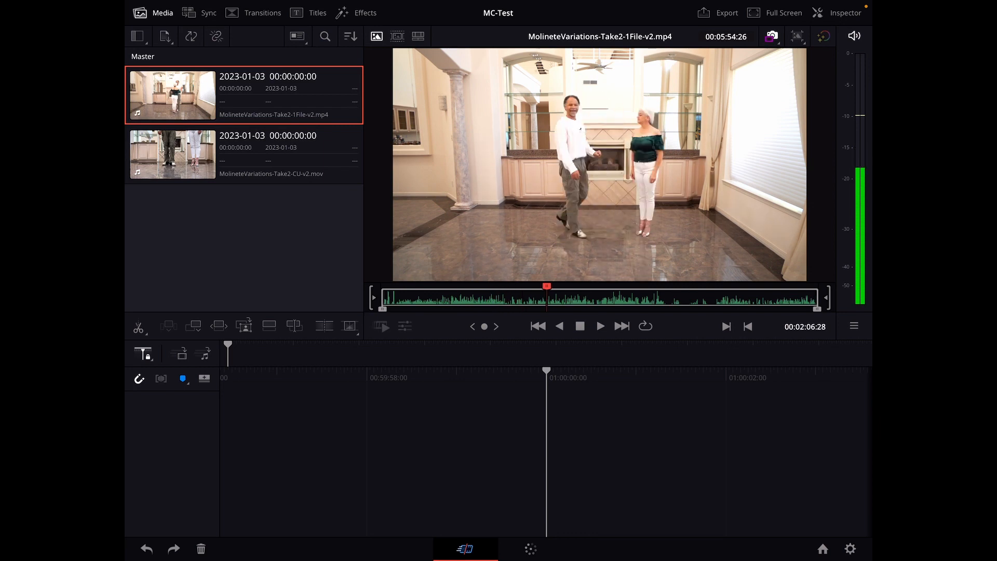
click(172, 155)
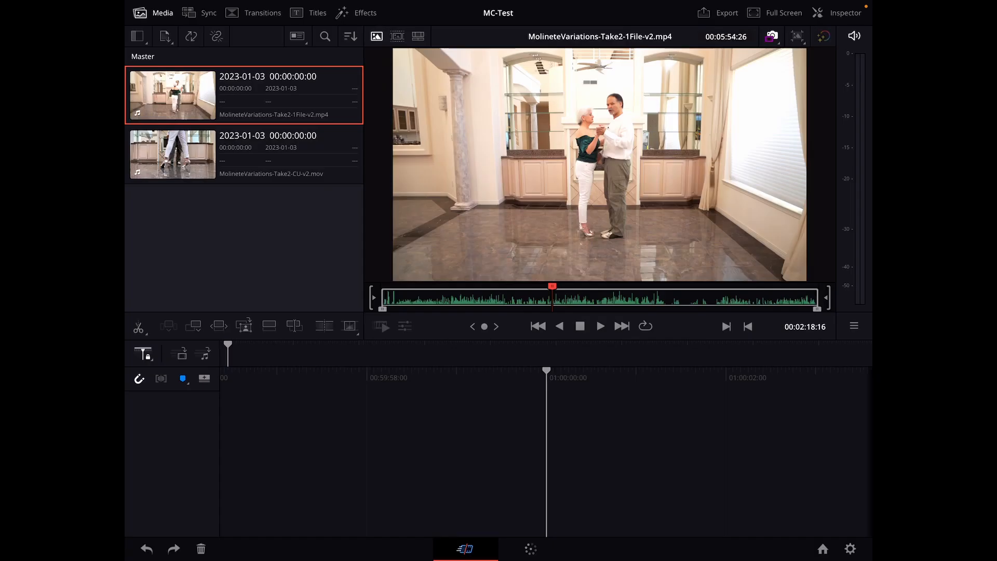
click(173, 155)
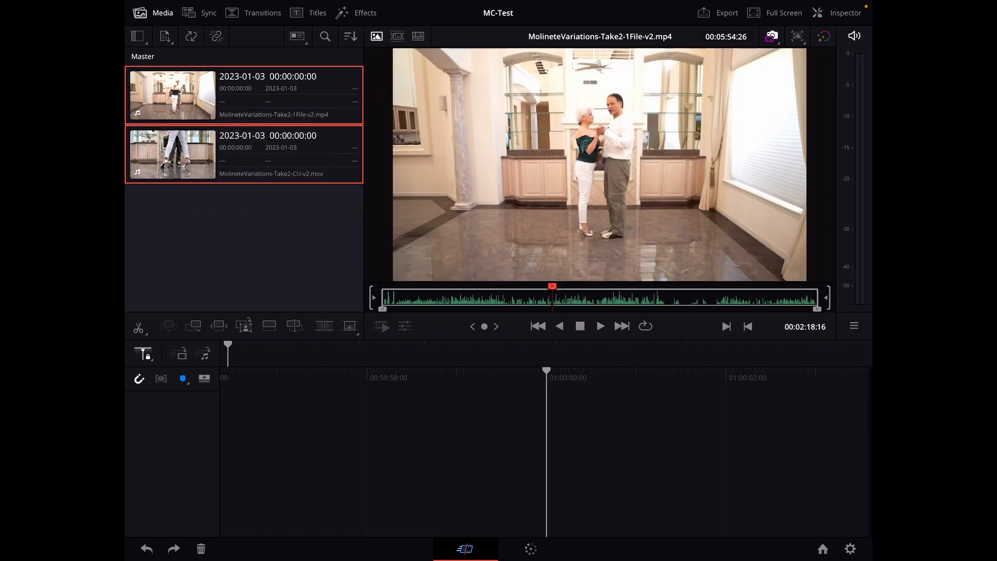
Step: Bring both clips into Sync Clips, viewing Camera 2 (wide) and Camera 1 (close-up) and the Sync by options
click(210, 13)
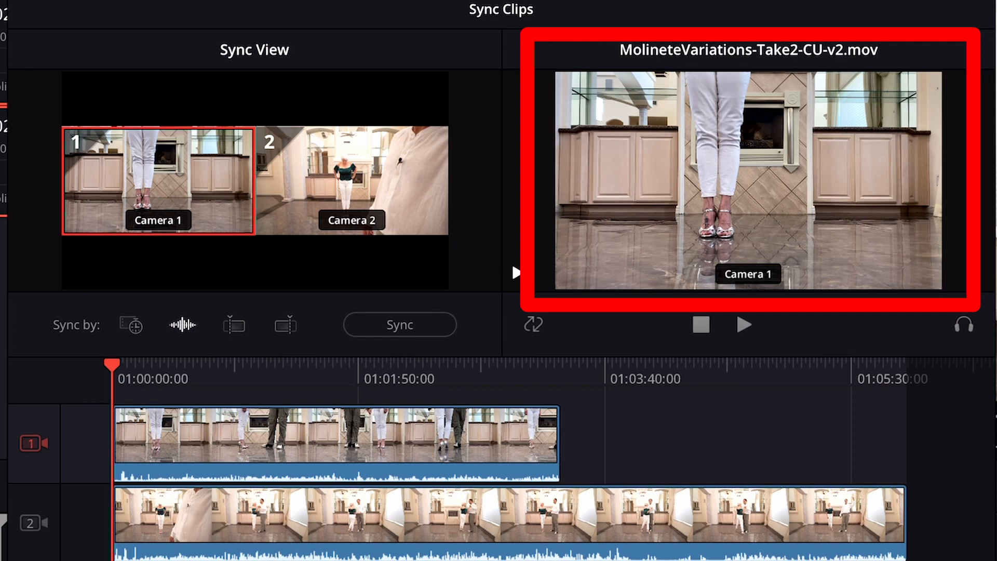
click(351, 182)
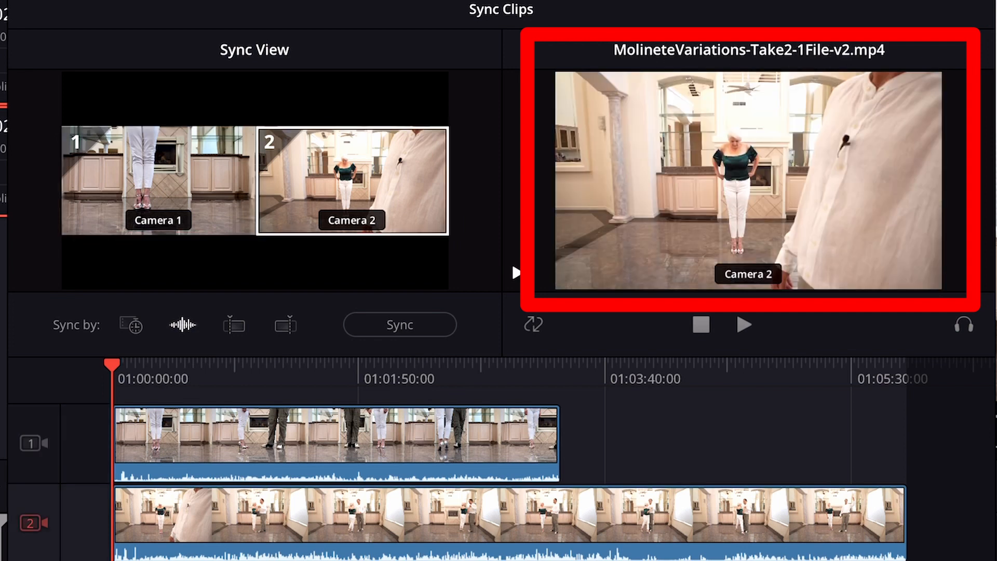
click(156, 182)
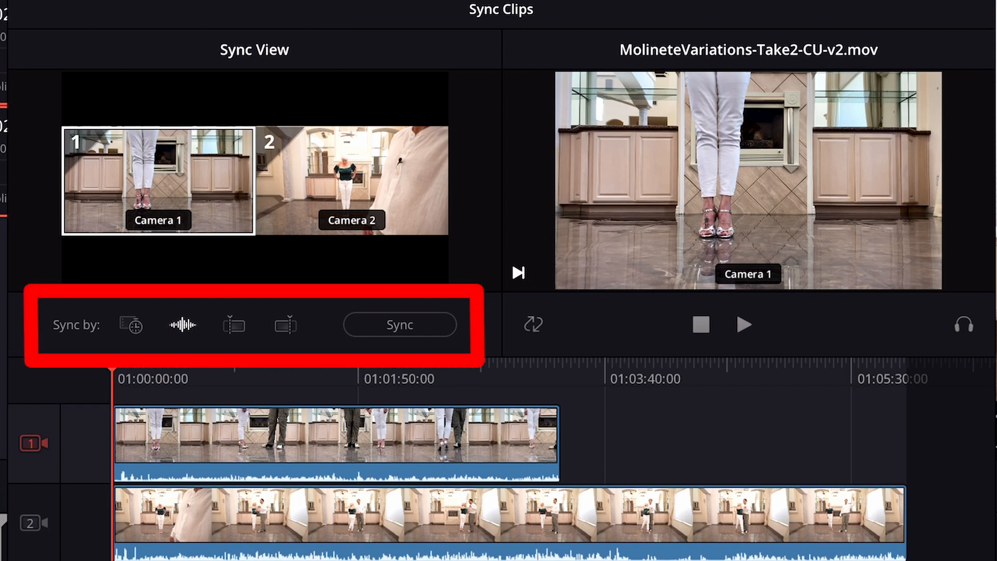
click(129, 324)
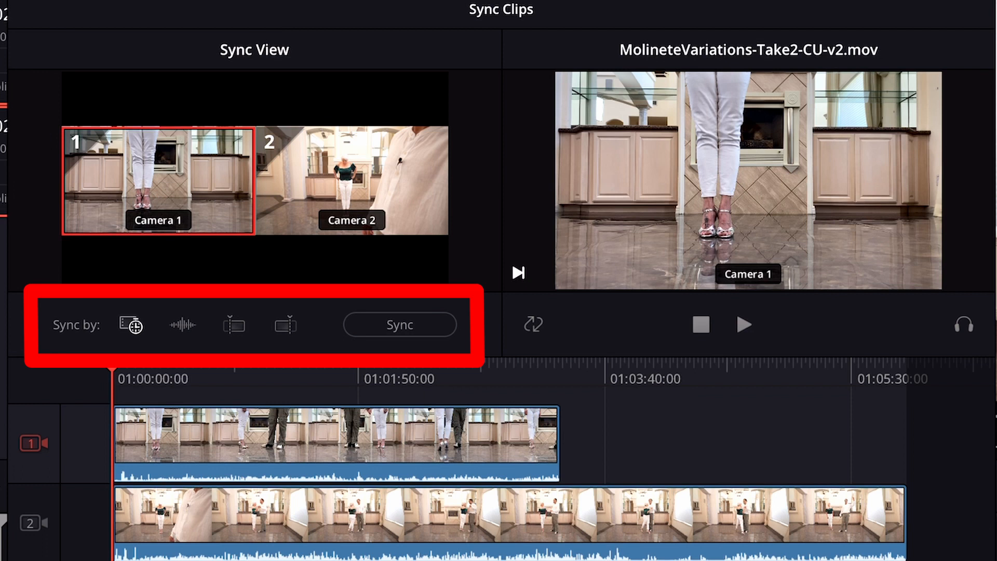
Step: Choose audio waveform syncing and sync Camera 1 and Camera 2 by their audio
click(182, 325)
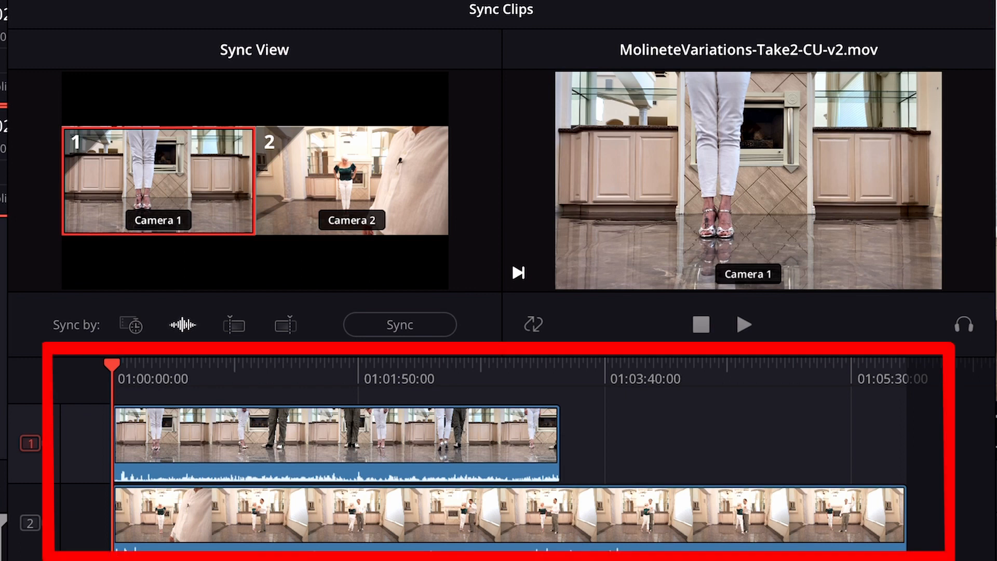
click(351, 182)
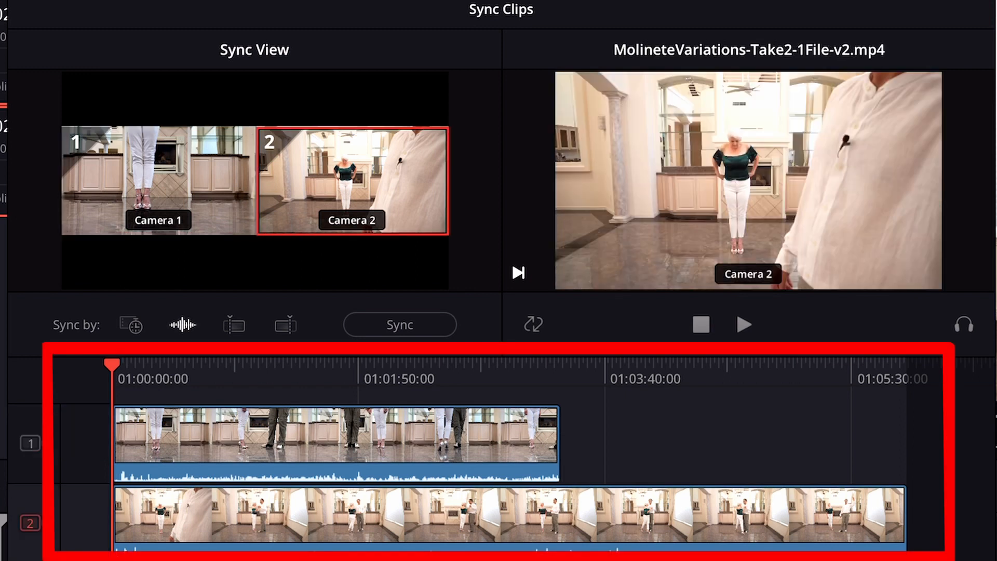
click(156, 182)
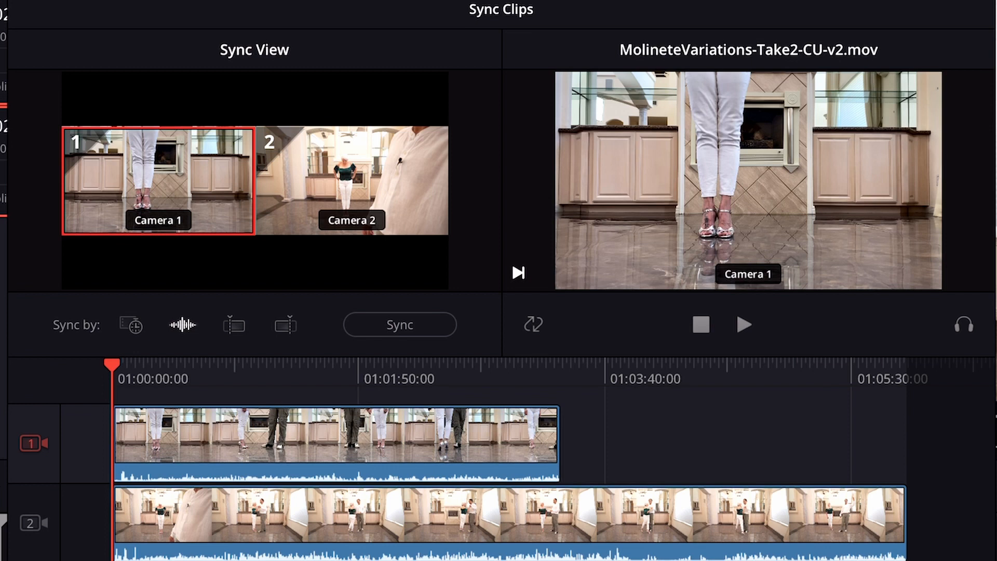
click(400, 324)
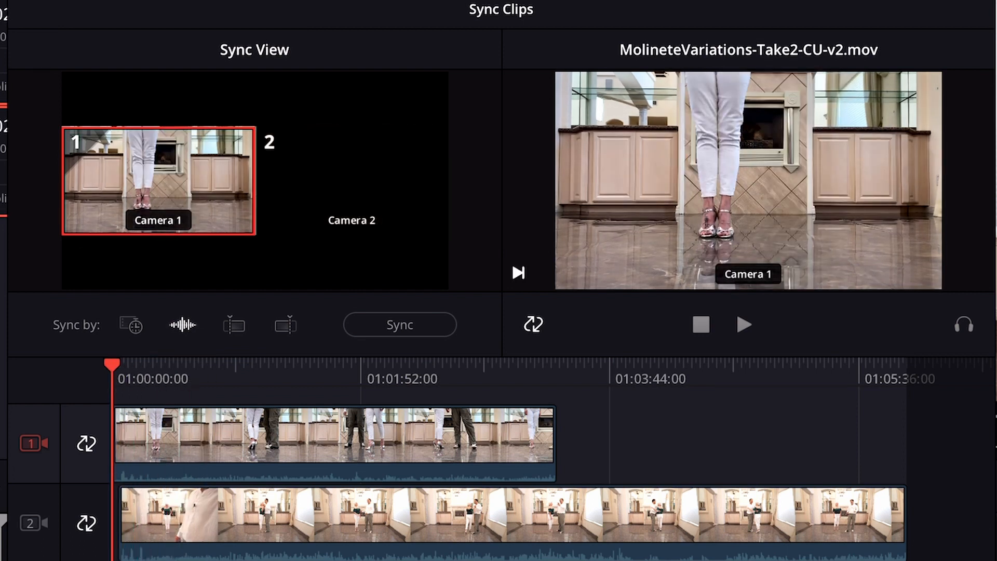
click(741, 325)
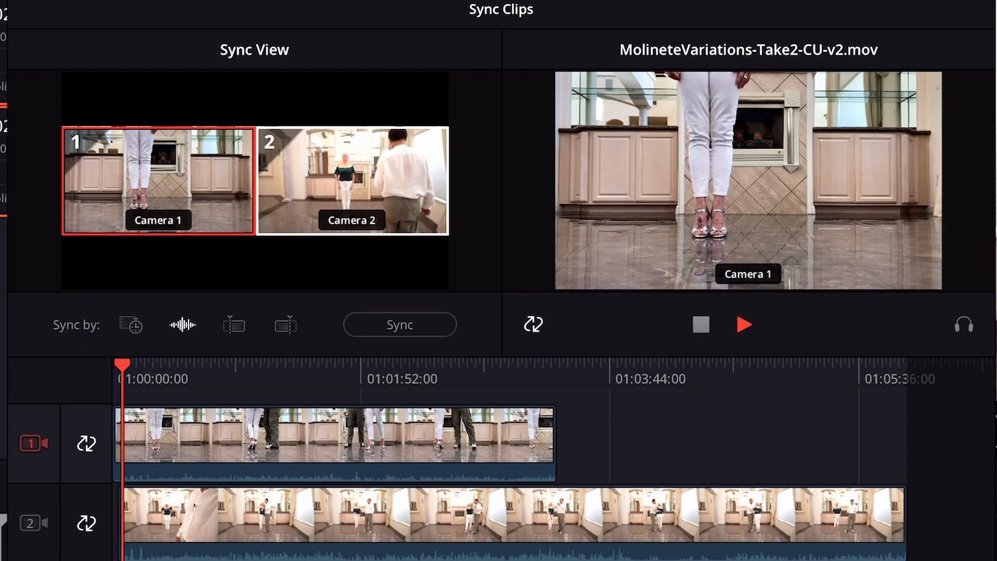
click(351, 181)
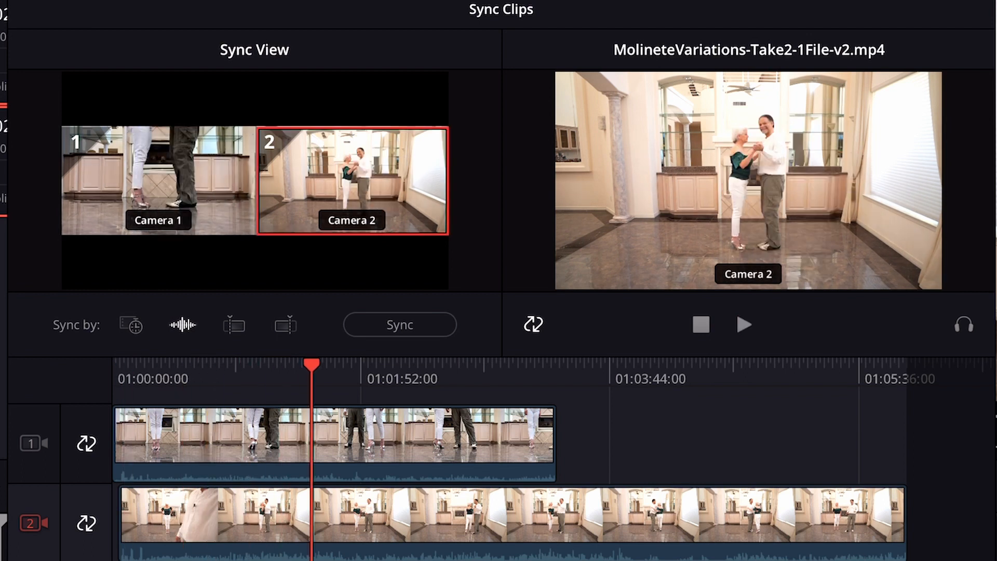
click(741, 324)
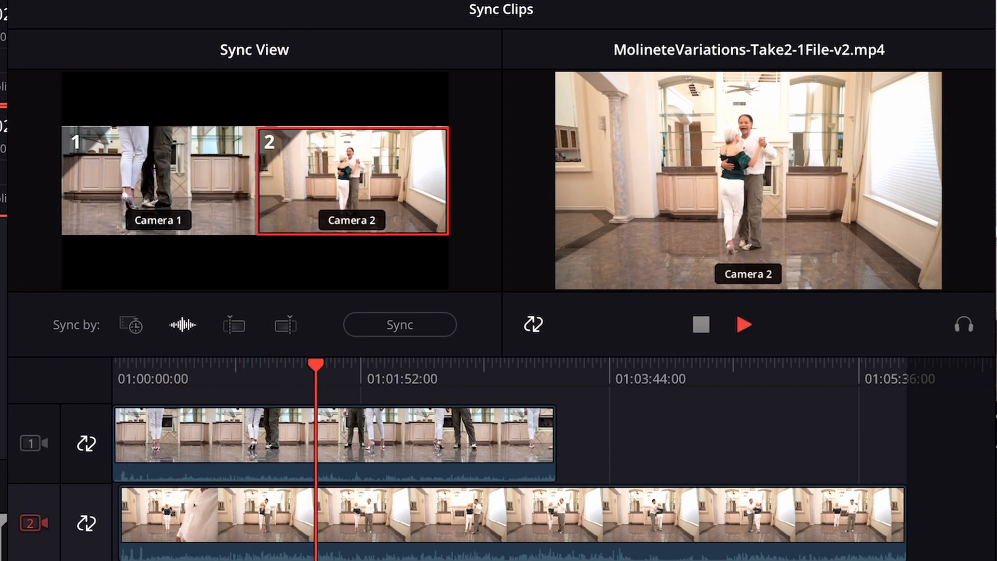
click(158, 179)
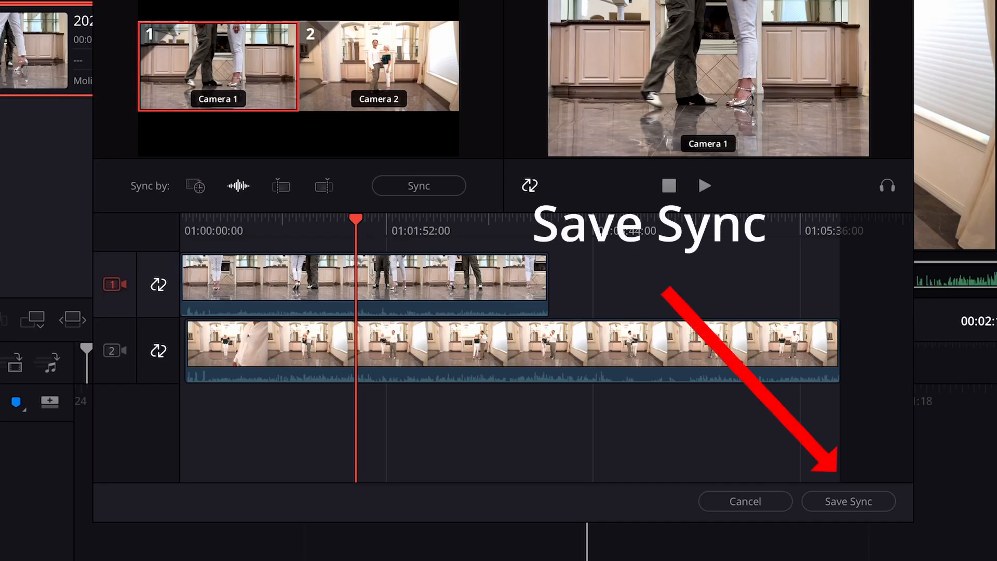
Step: Save the sync, preview both clips, and create Timeline 1 with the wide shot
click(849, 502)
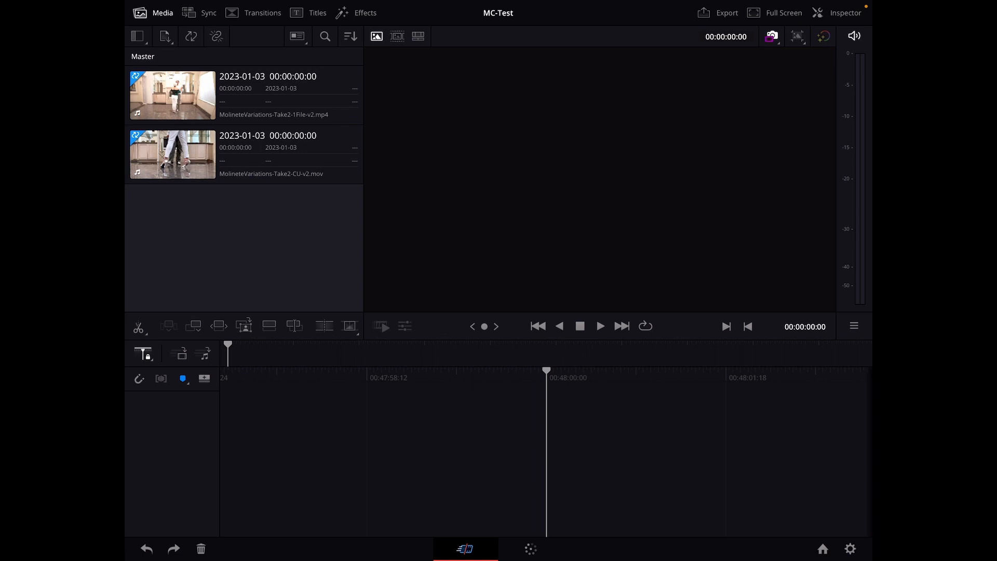
click(173, 94)
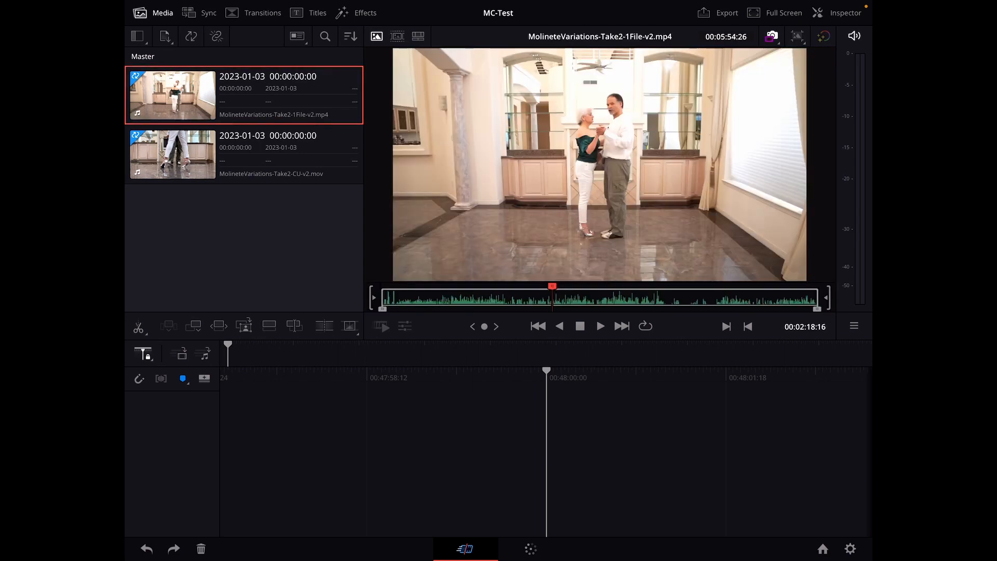
click(172, 154)
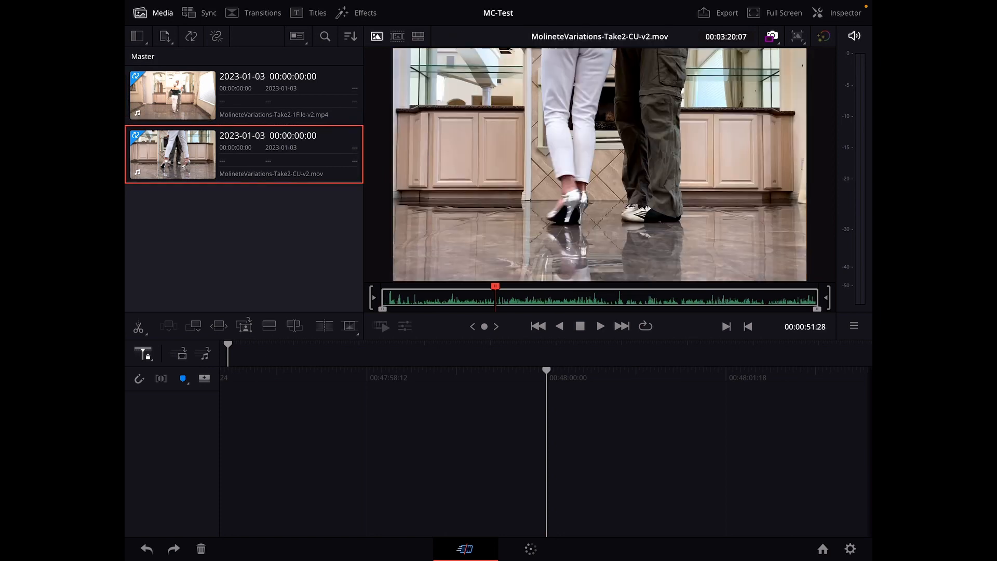
click(173, 94)
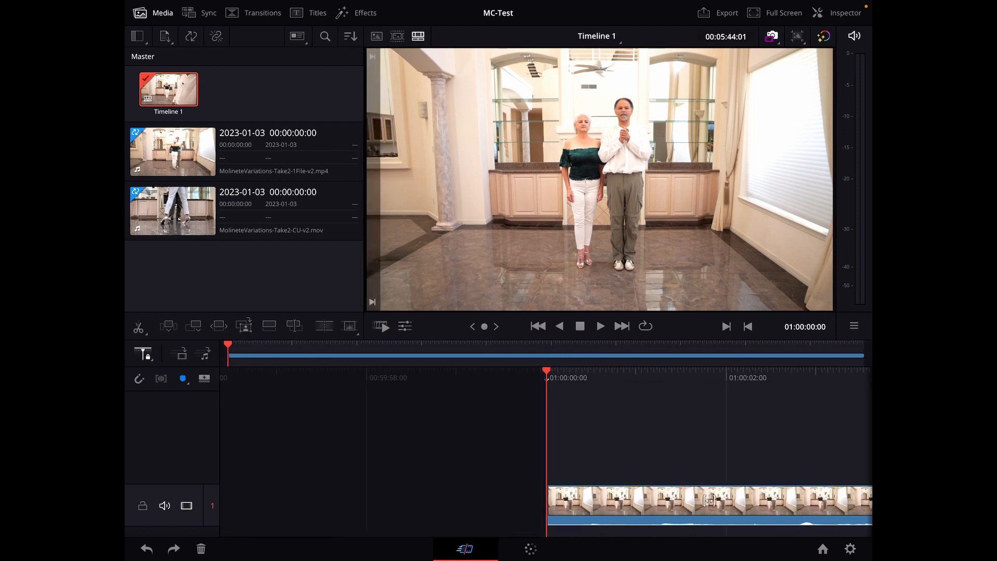
Step: Play Timeline 1 and stop around 01:00:37:08 where the close-up insert should go
click(600, 326)
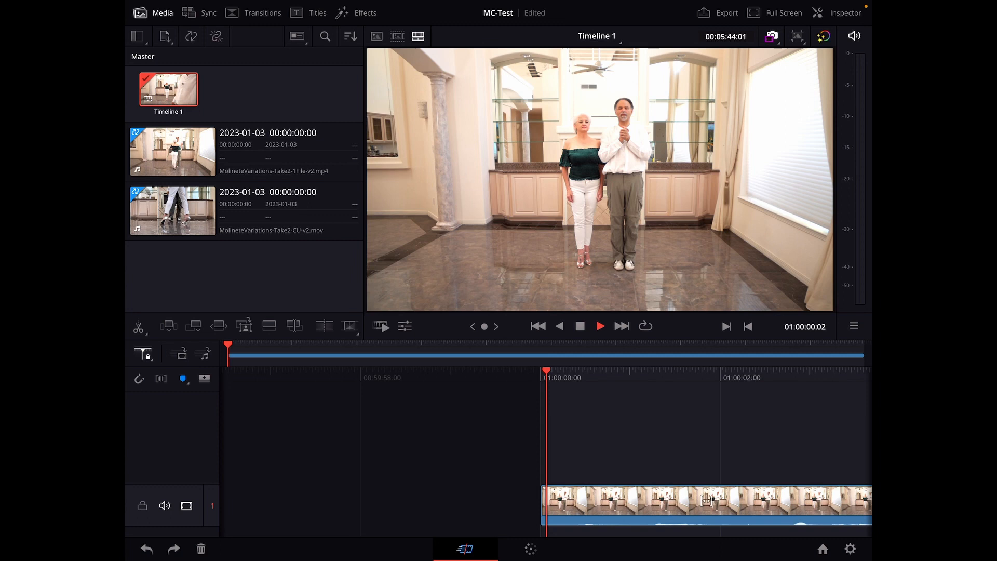
click(600, 325)
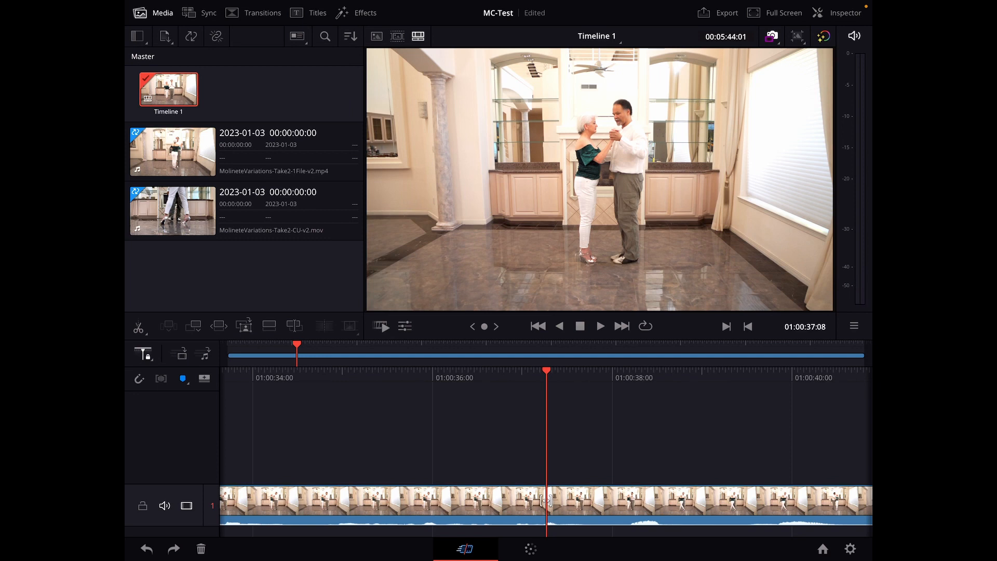
Step: Insert the close-up from the Sync Bin onto track 2 at about 01:00:36 and mute that track's audio
click(207, 13)
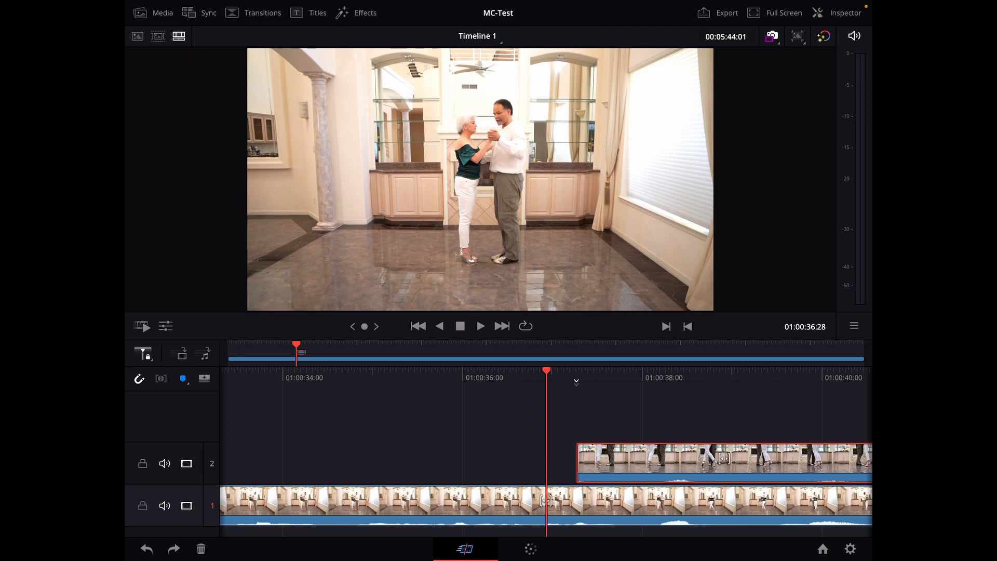
click(164, 463)
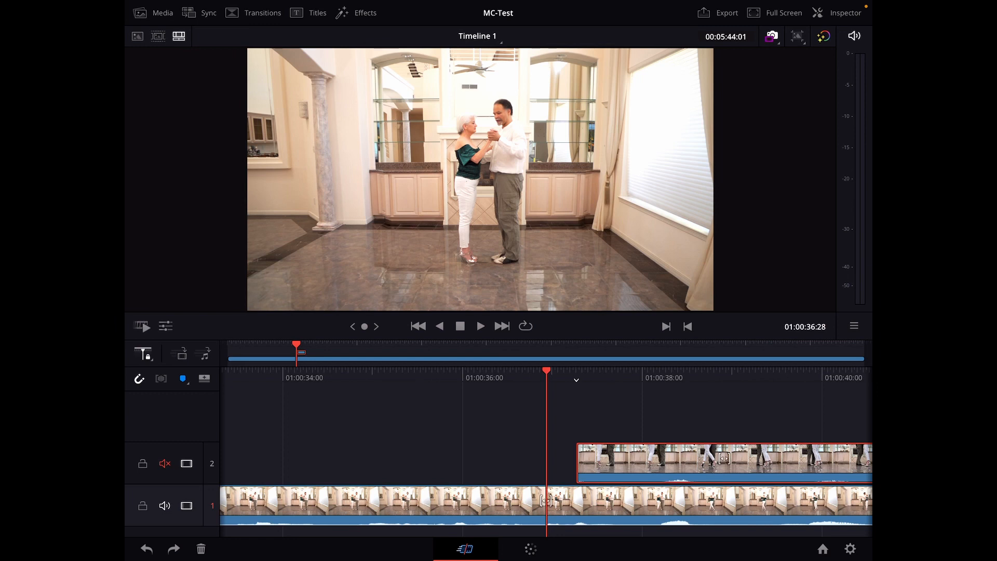
Step: Undo the close-up insert so Timeline 1 holds only the wide shot
click(164, 463)
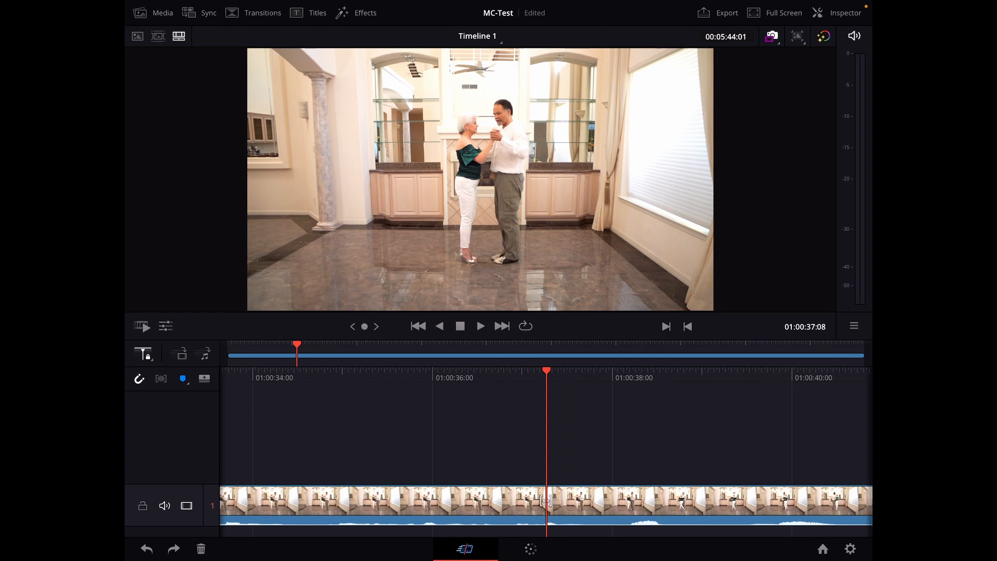
click(209, 12)
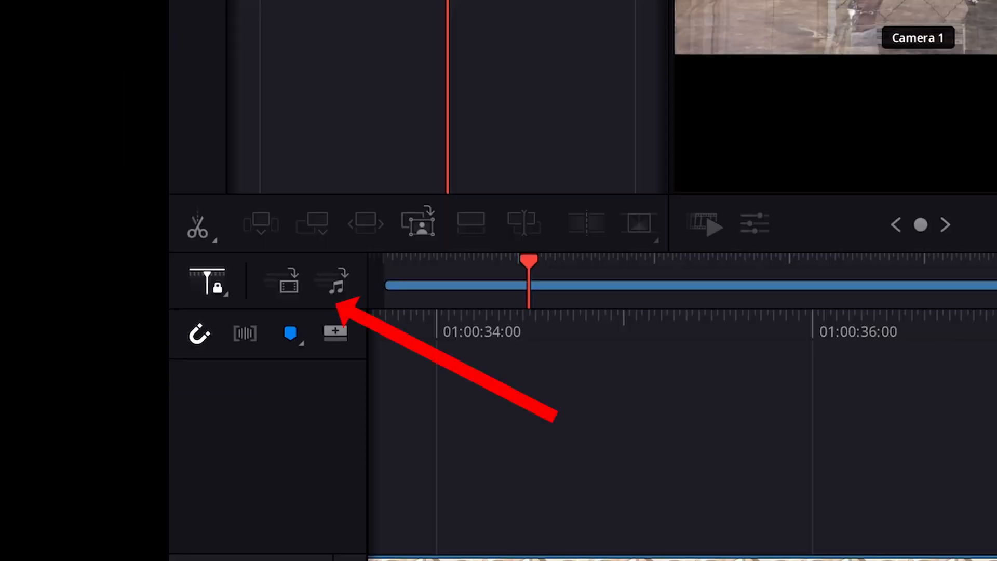
Step: Insert Camera 1 from the Sync Bin as video only on track 2 at about 01:00:37 and play it back
click(289, 283)
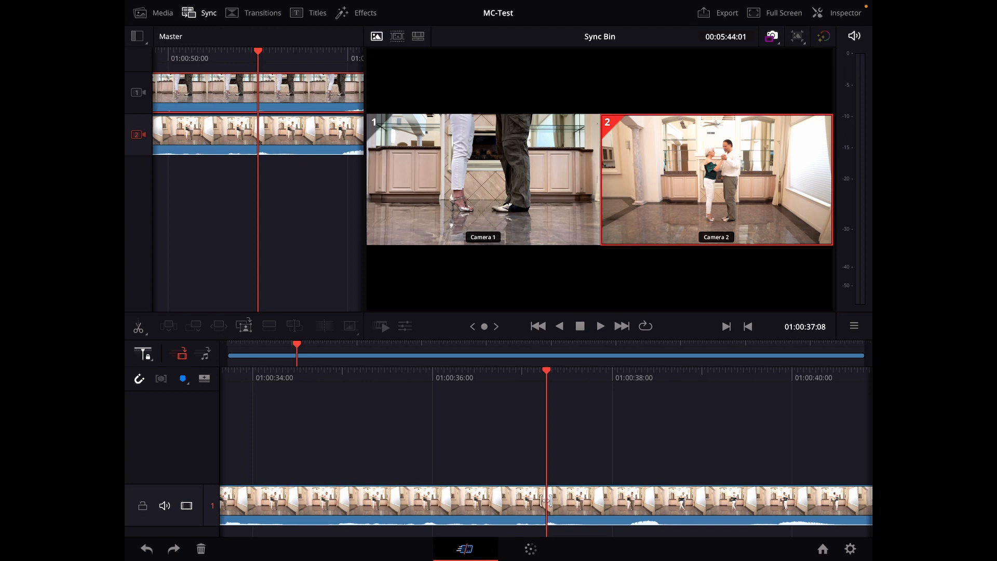
click(156, 12)
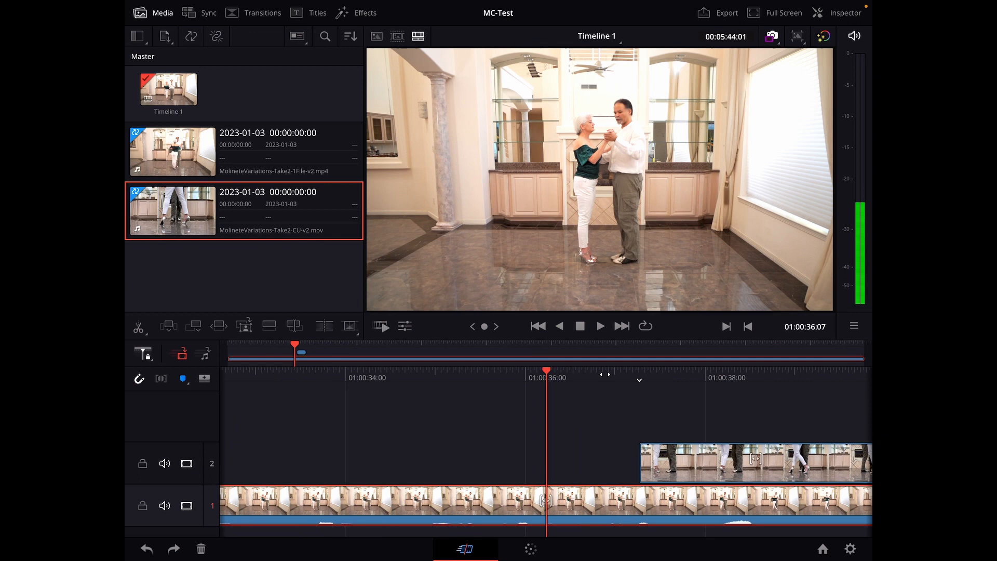
click(600, 326)
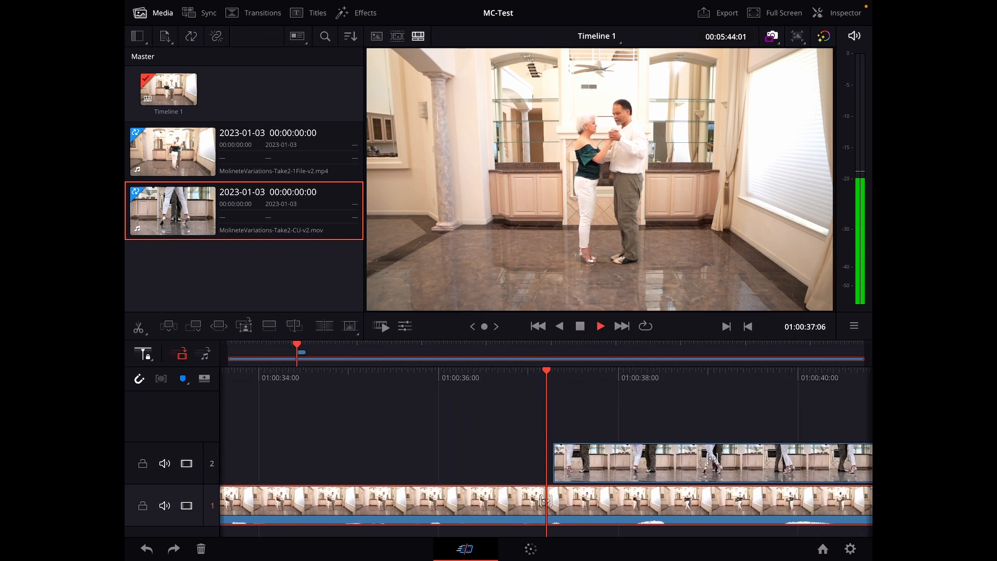